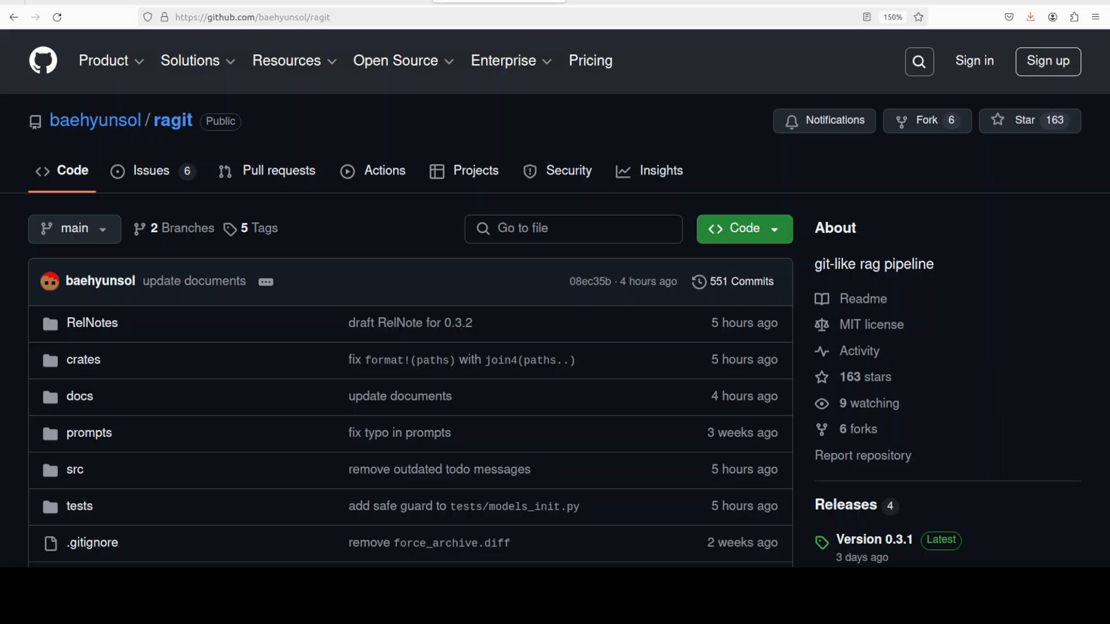
mouse_move(418, 294)
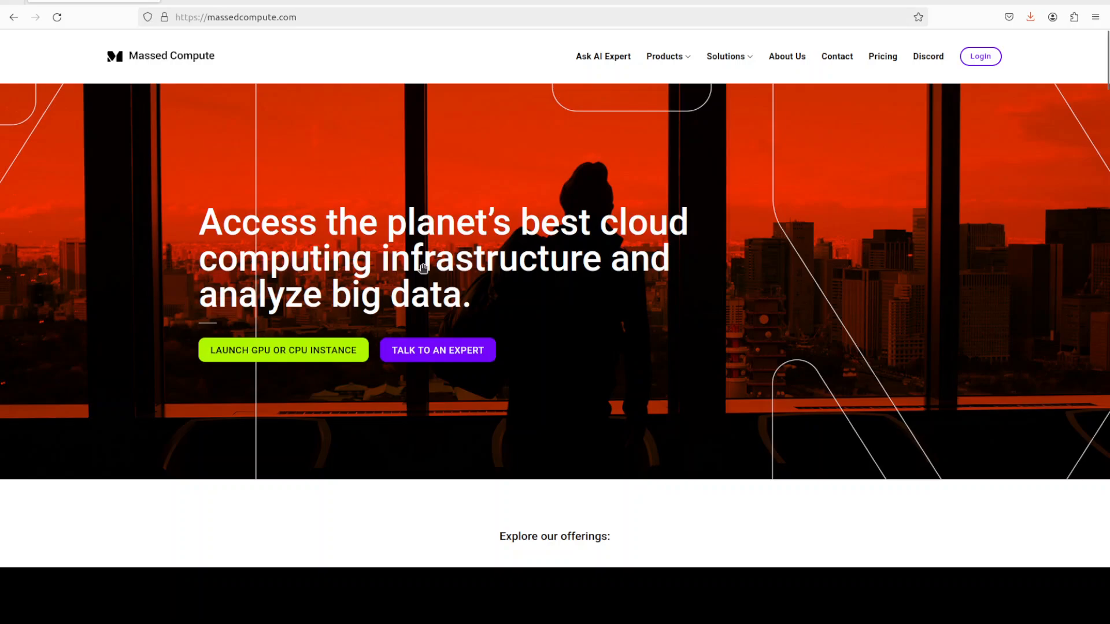
mouse_move(413, 221)
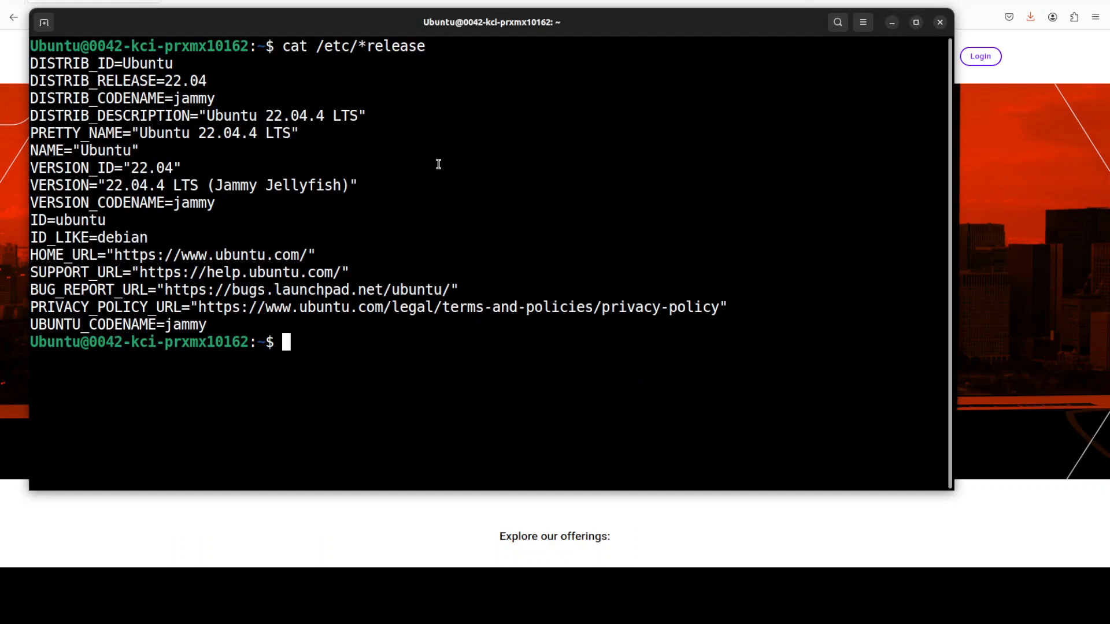
- Install stable Rust via the rustup script, load Cargo's environment, and check cargo --version
type("curl https://sh.rustup.rs -sSf | sh")
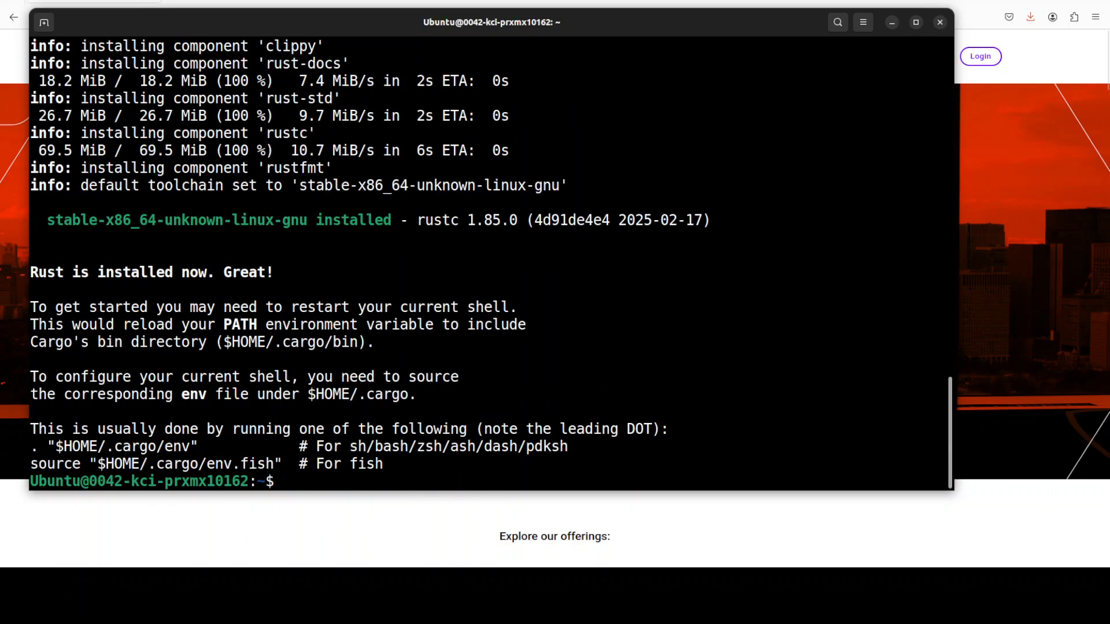
right_click(534, 264)
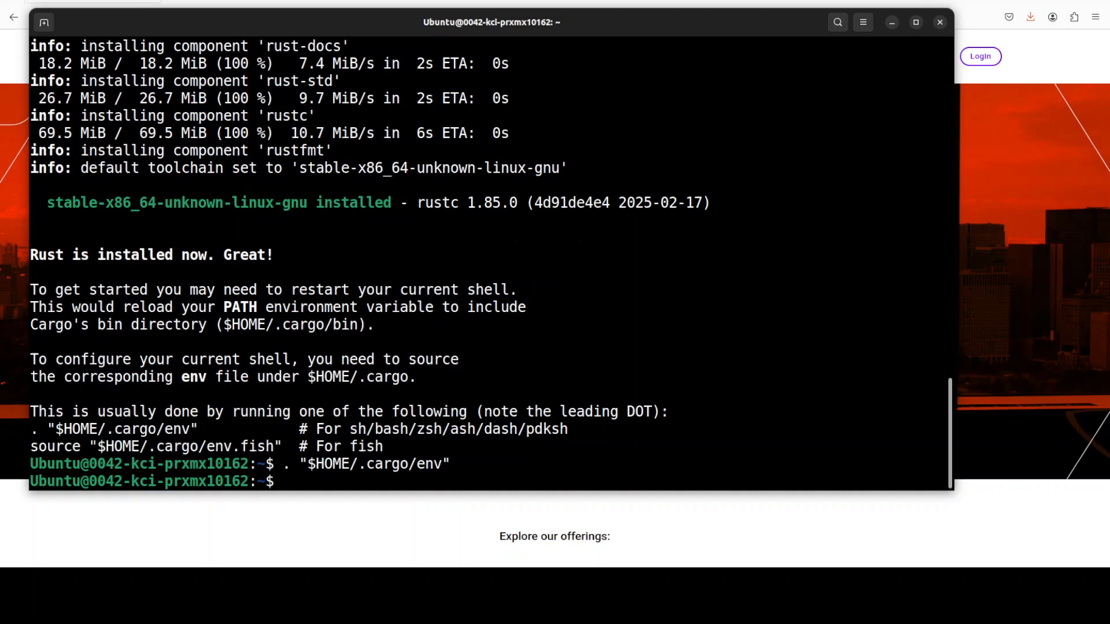
type("cargo --ver")
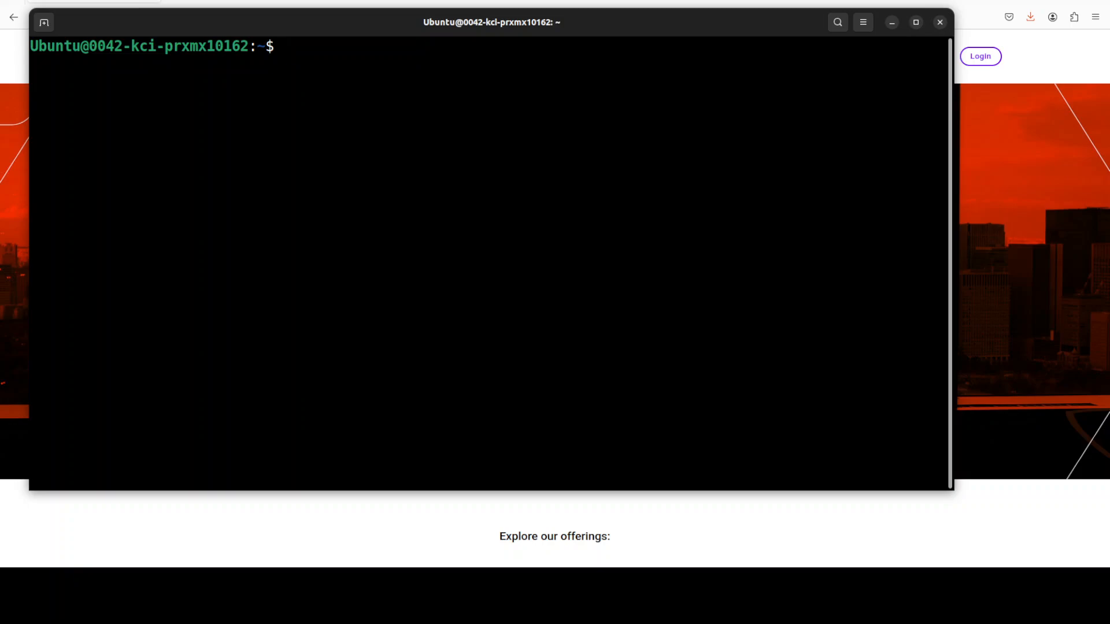
- Run cargo install ragit in ~/ragit and highlight the pkg-config/OpenSSL not-found error
right_click(274, 82)
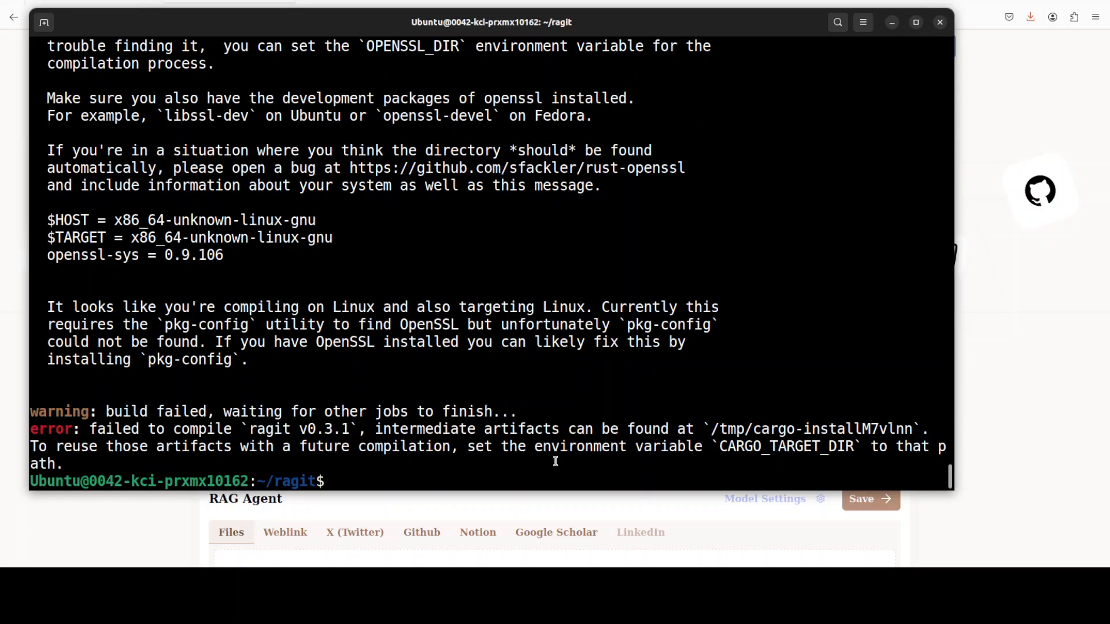
mouse_move(470, 387)
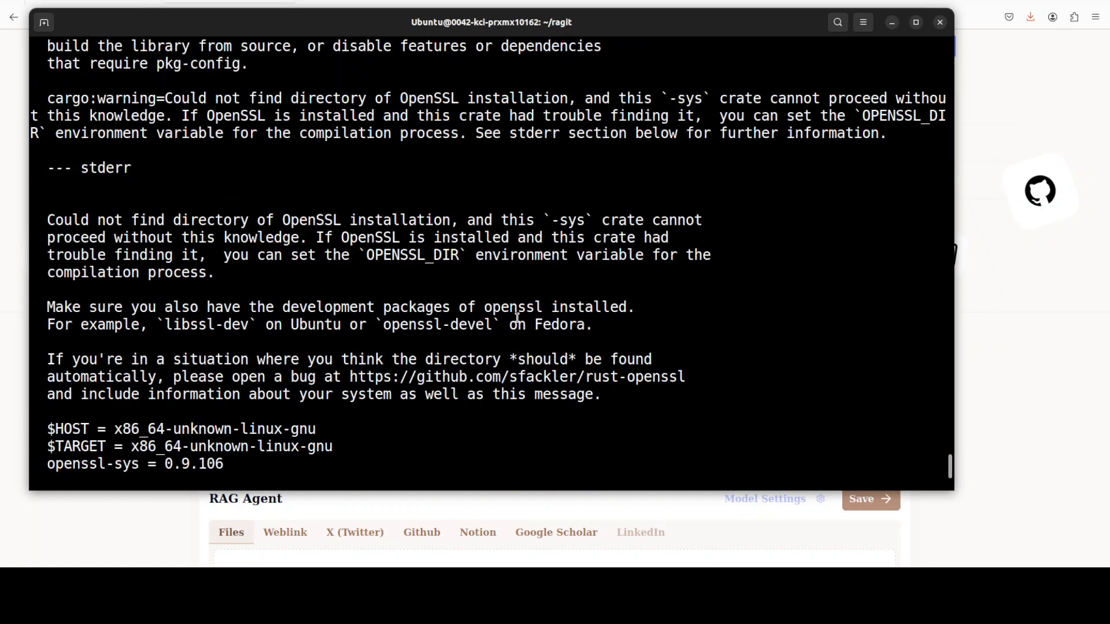
scroll("up", 3)
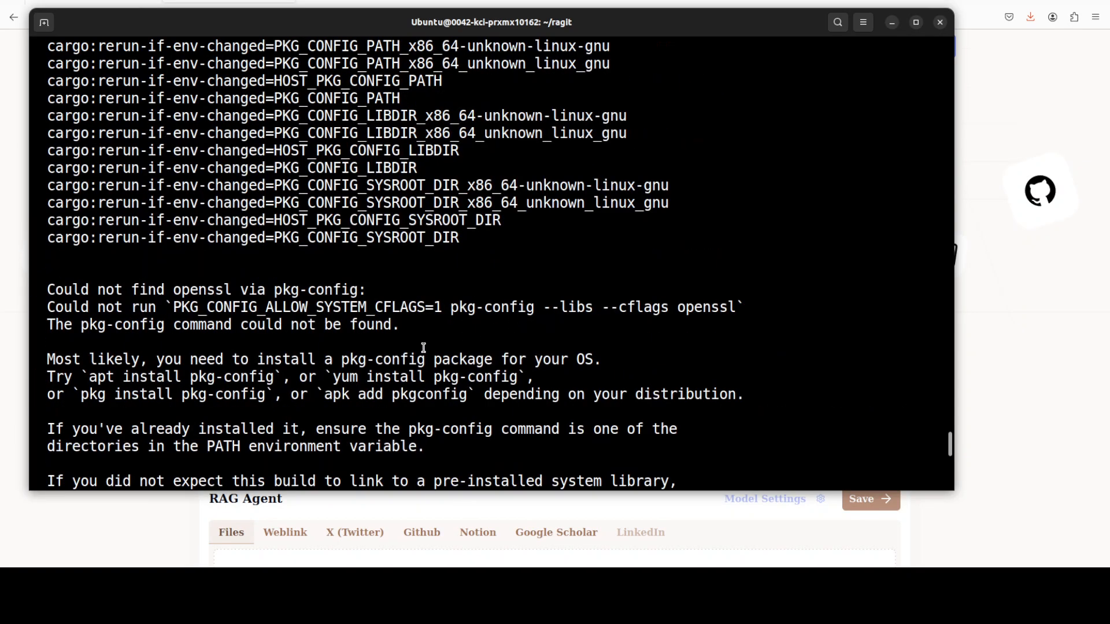
double_click(78, 289)
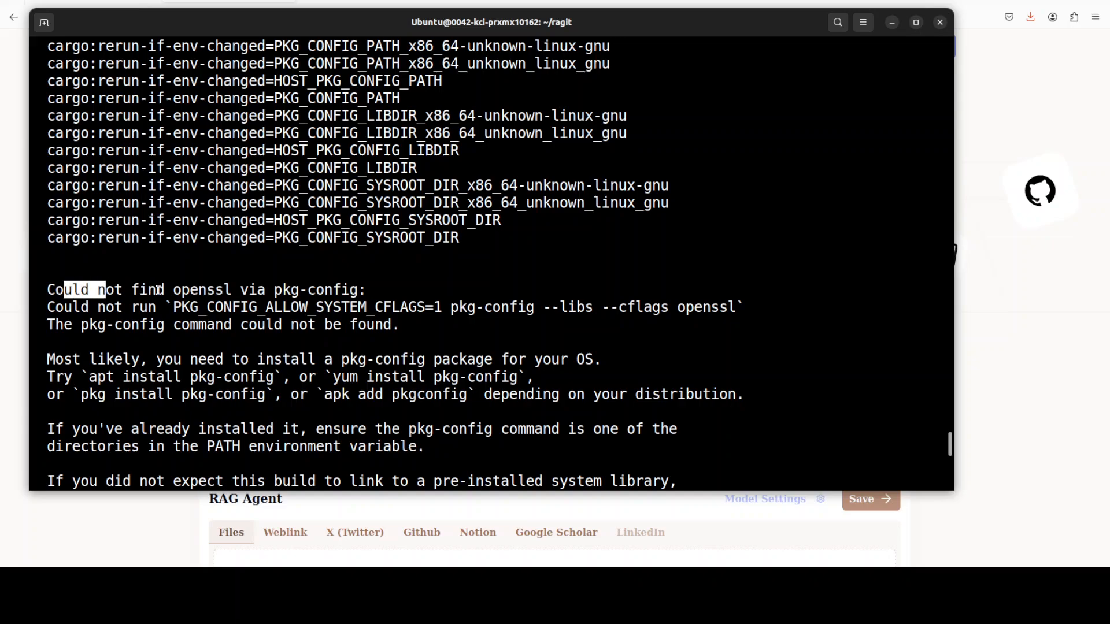
left_click_drag(67, 289, 349, 394)
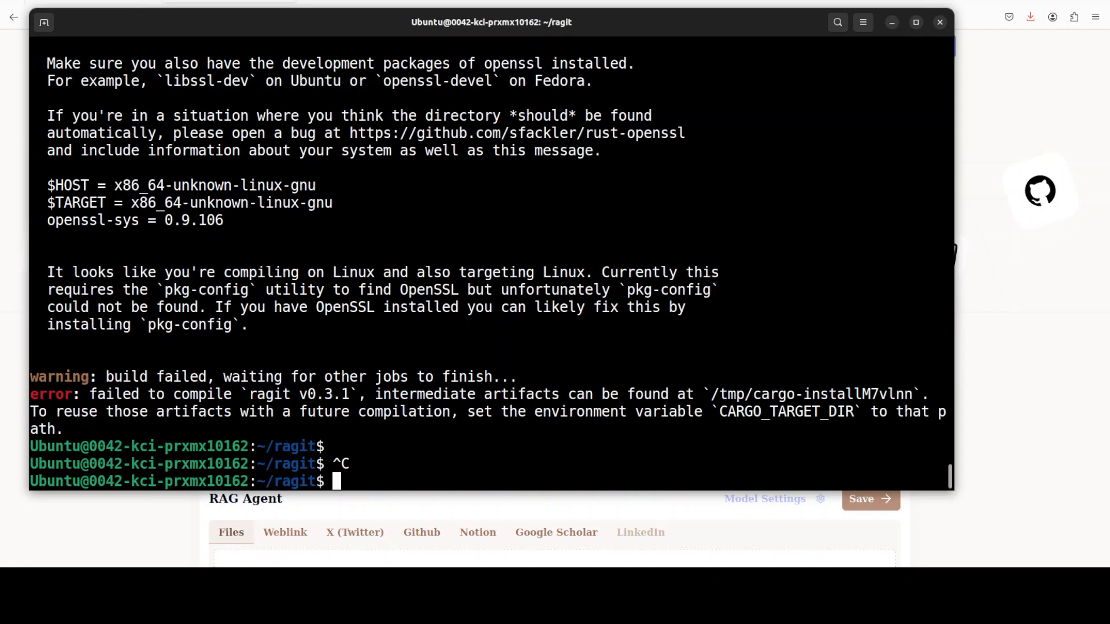
- Install libssl-dev and pkg-config with apt, then run cargo clean and reinstall ragit
type("sudo apt install libssl-dev")
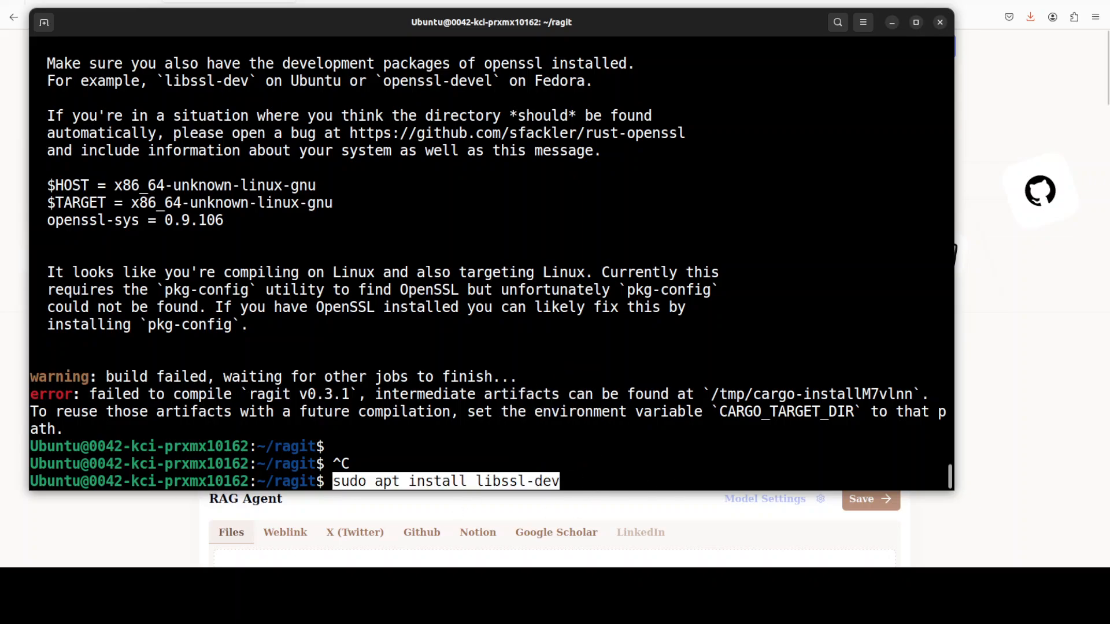
key("Return")
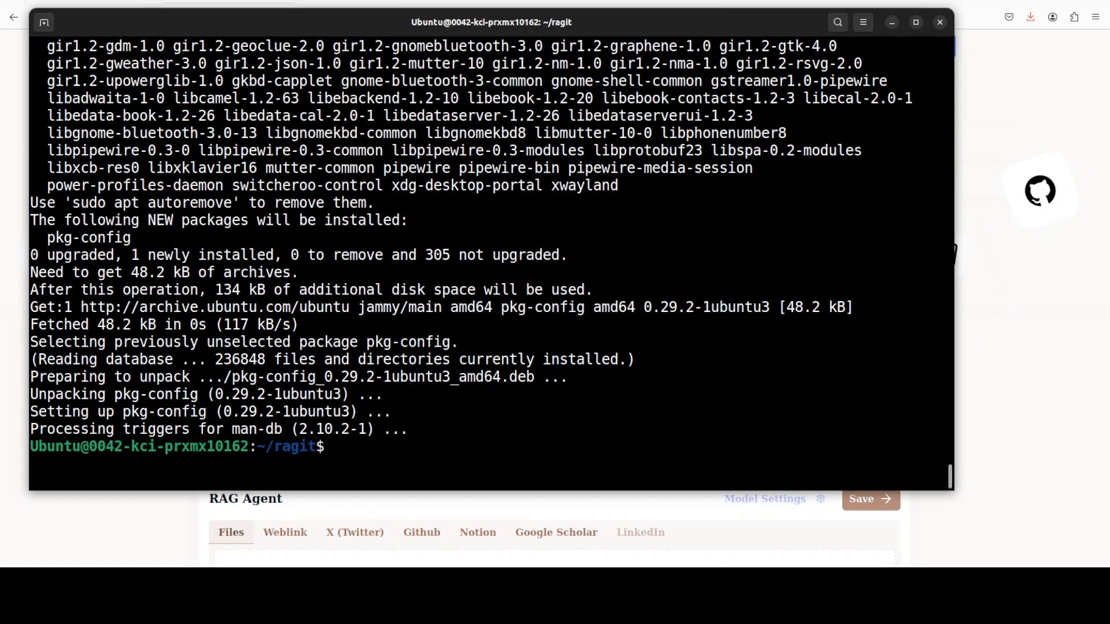
type("cargo clean")
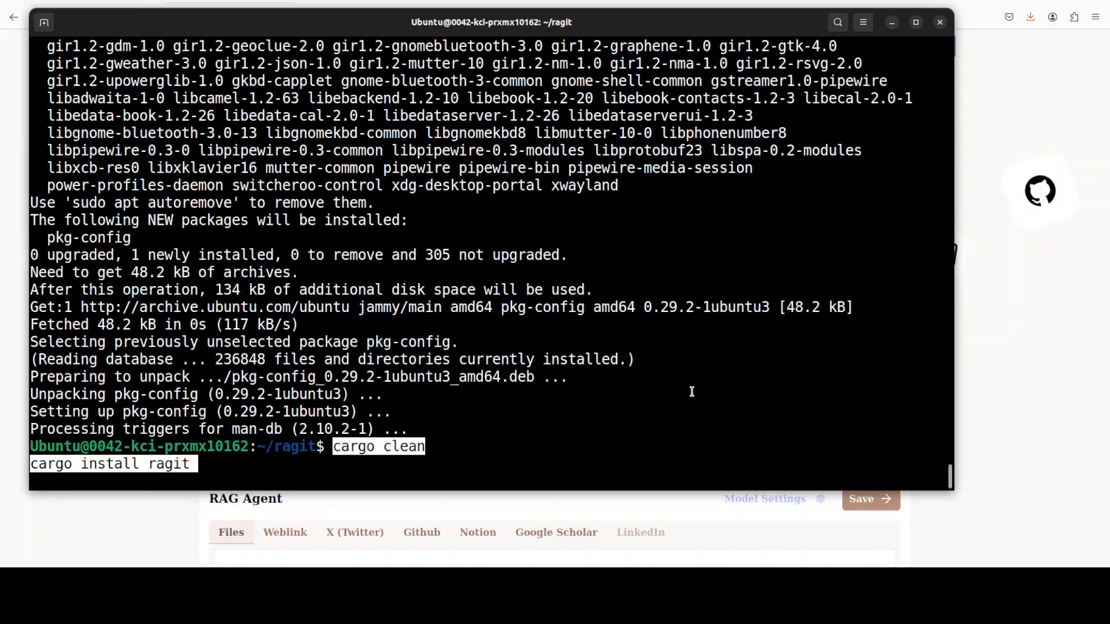
mouse_move(662, 364)
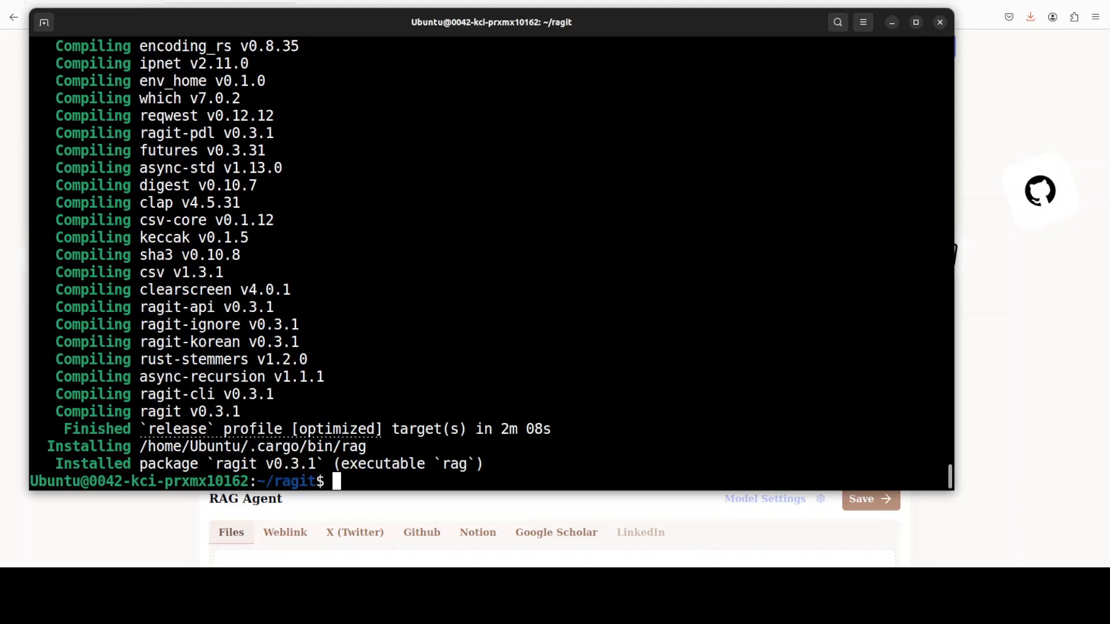
- Check rag help, clear the screen, and change into /home/Ubuntu/mykb
type("rag help")
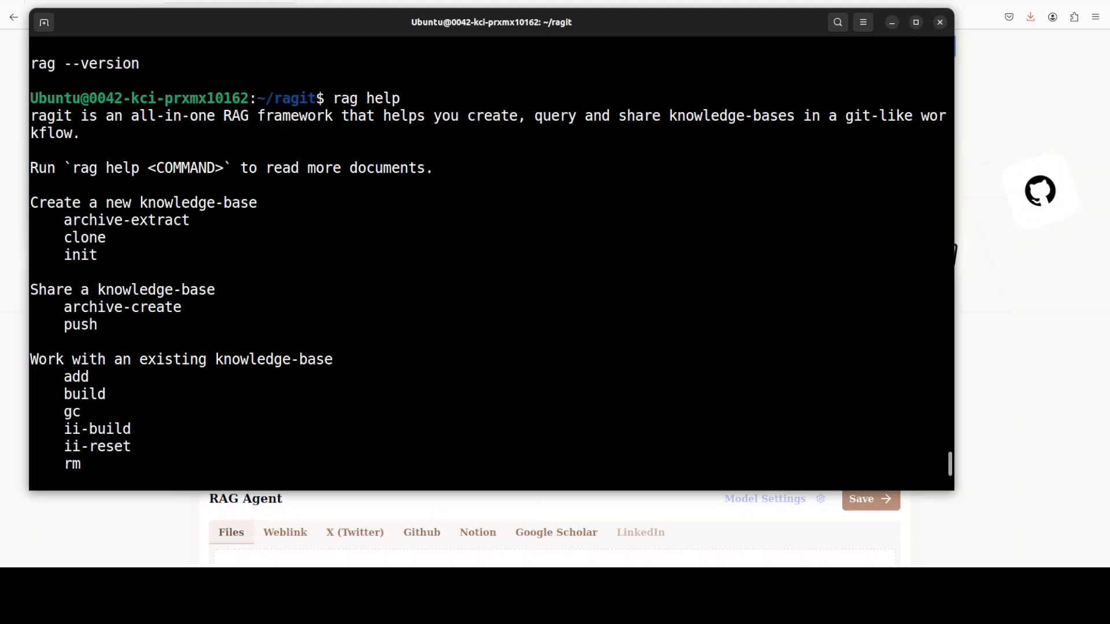
type("clea")
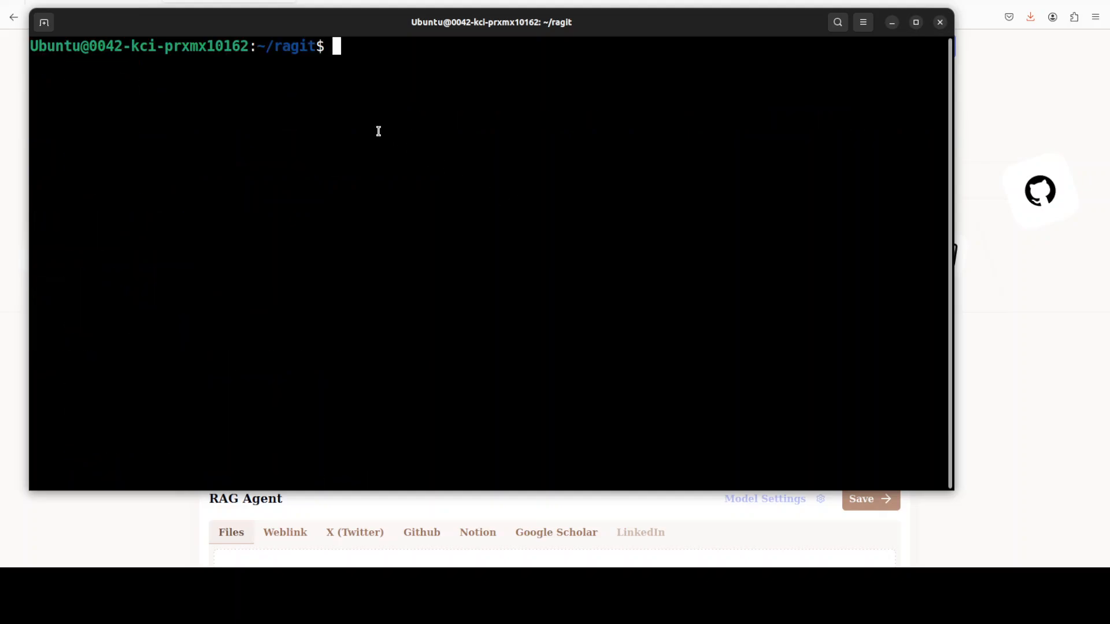
type("cd /home/Ubuntu/mykb")
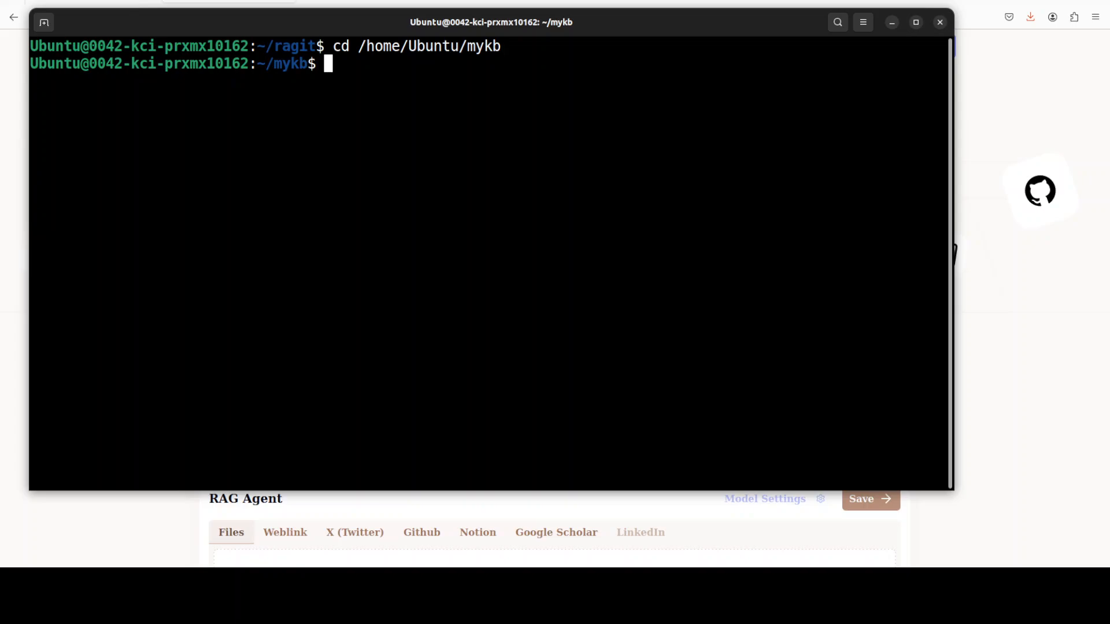
- List mykb, display fahd1.txt and fahd2.txt with cat, then clear
type("ls -ltr")
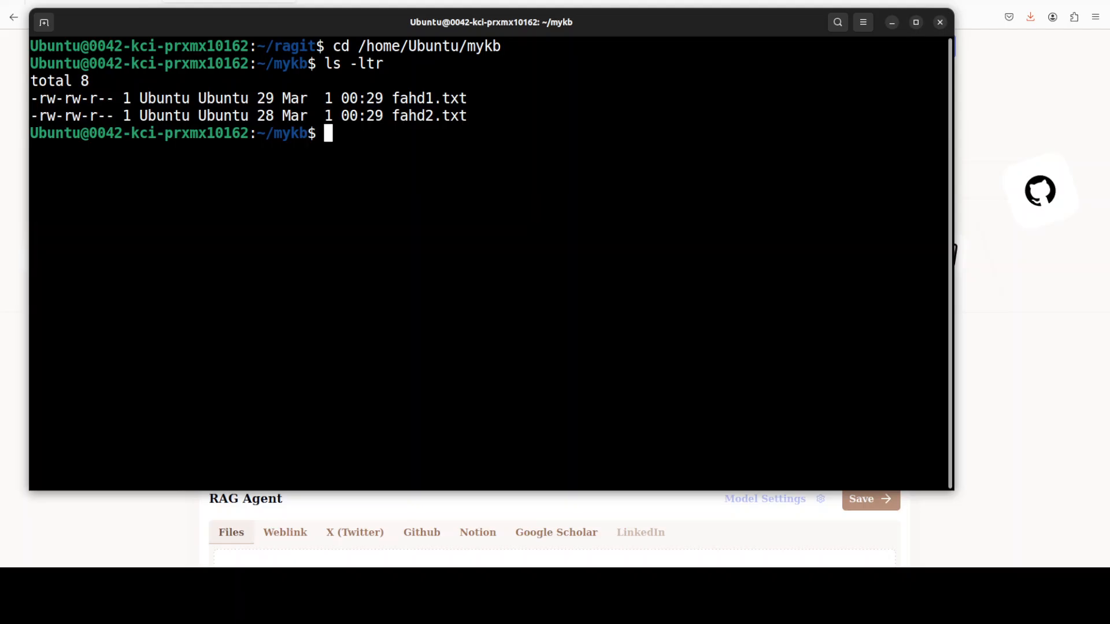
type("cat fahd1.txt")
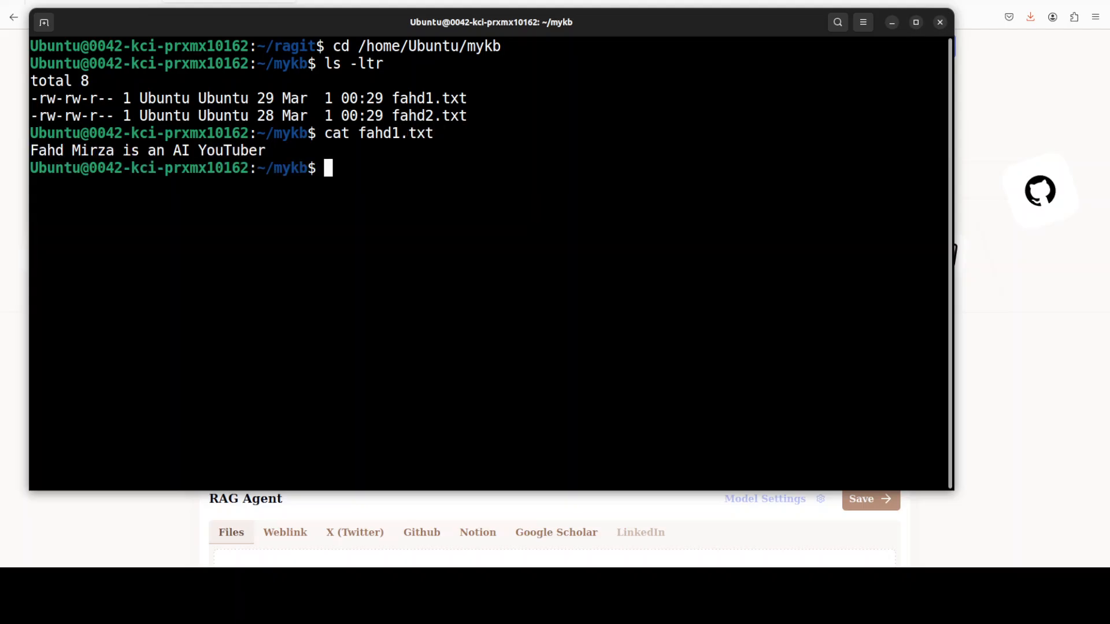
type("cat fahd2.txt")
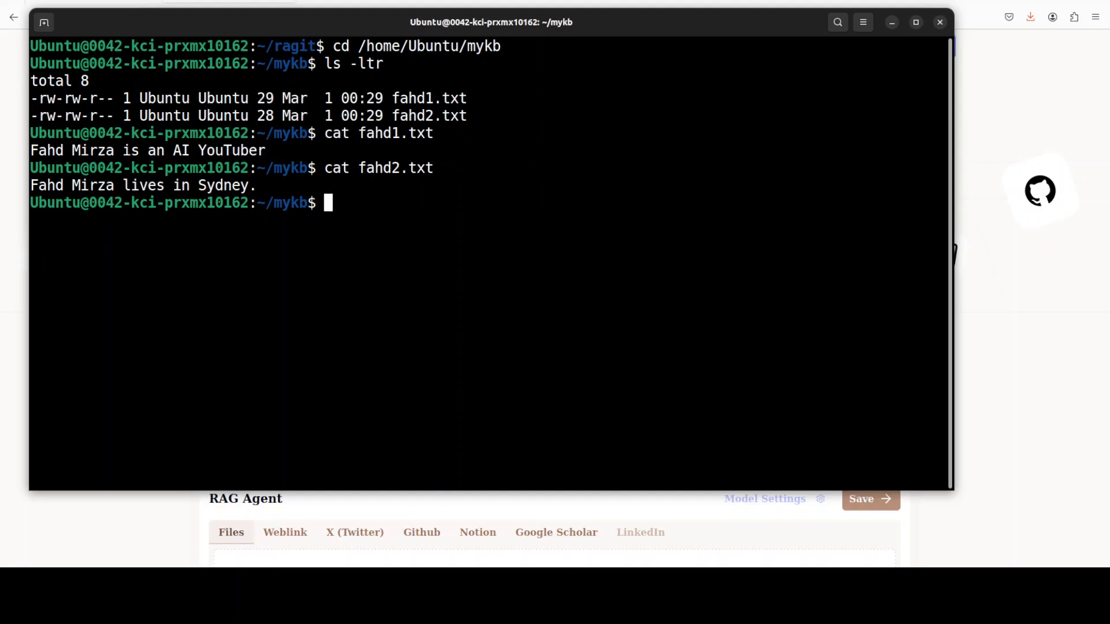
type("clear")
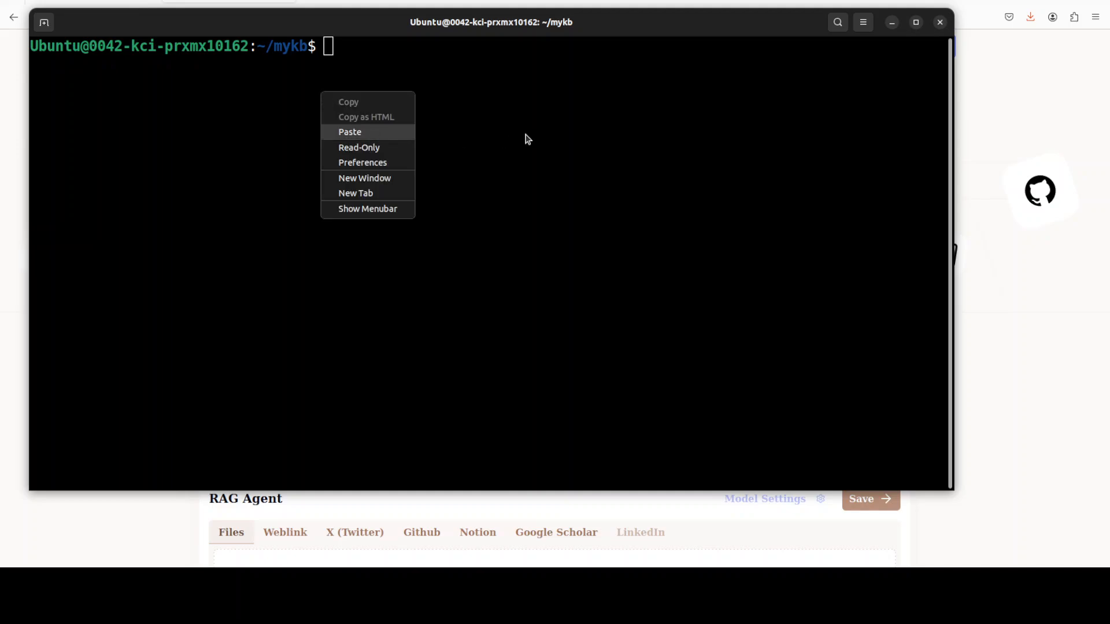
- Export OPENAI_API_KEY with the pasted key value, then clear the screen
left_click(350, 132)
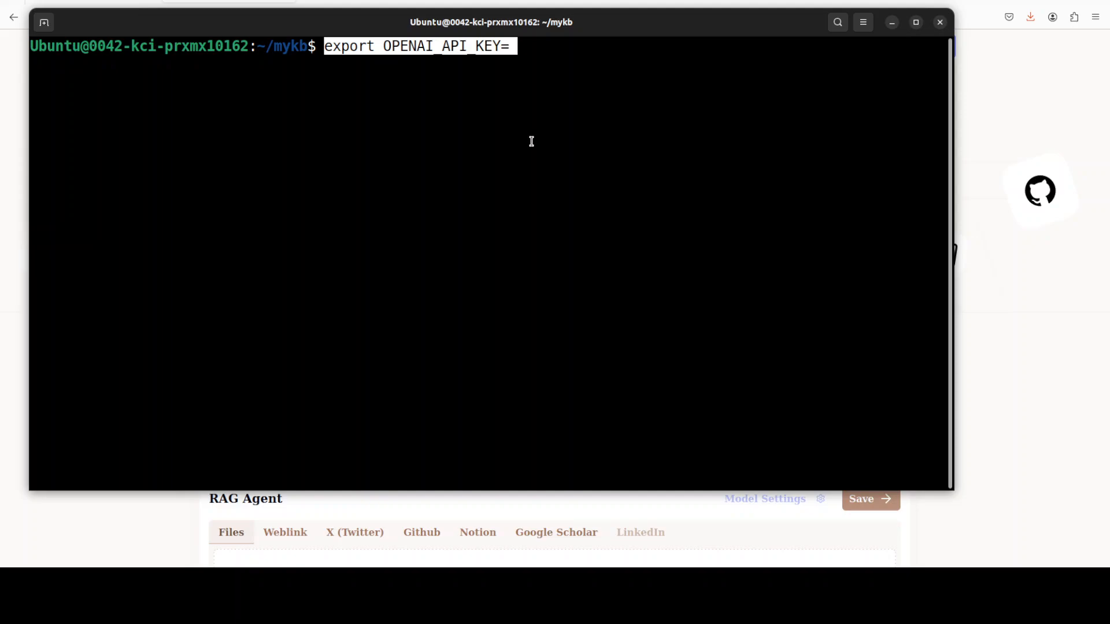
mouse_move(486, 223)
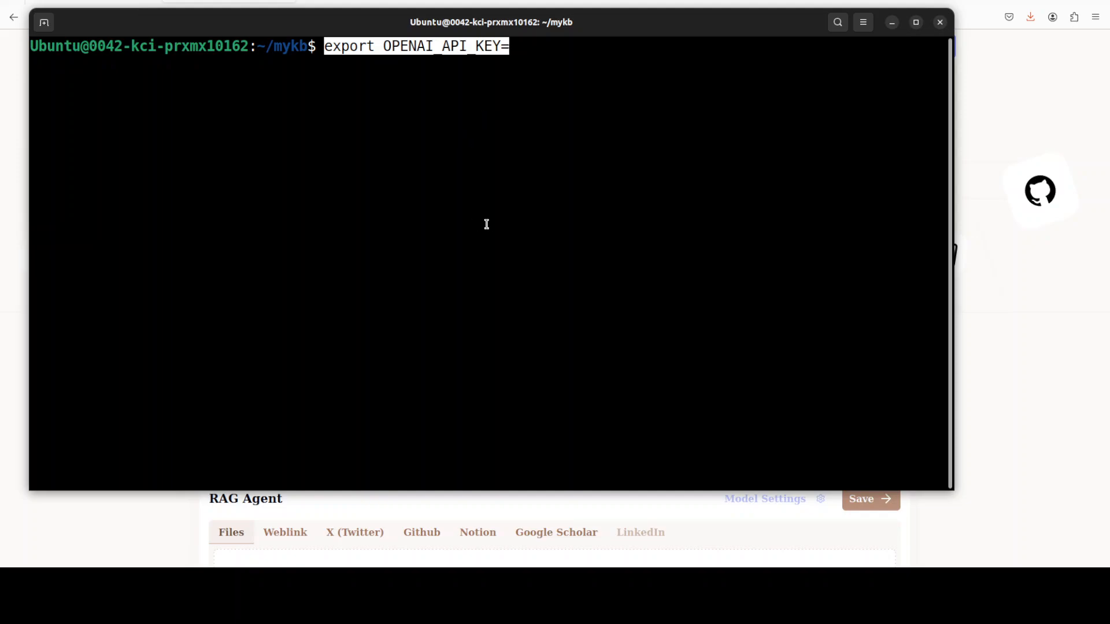
mouse_move(429, 82)
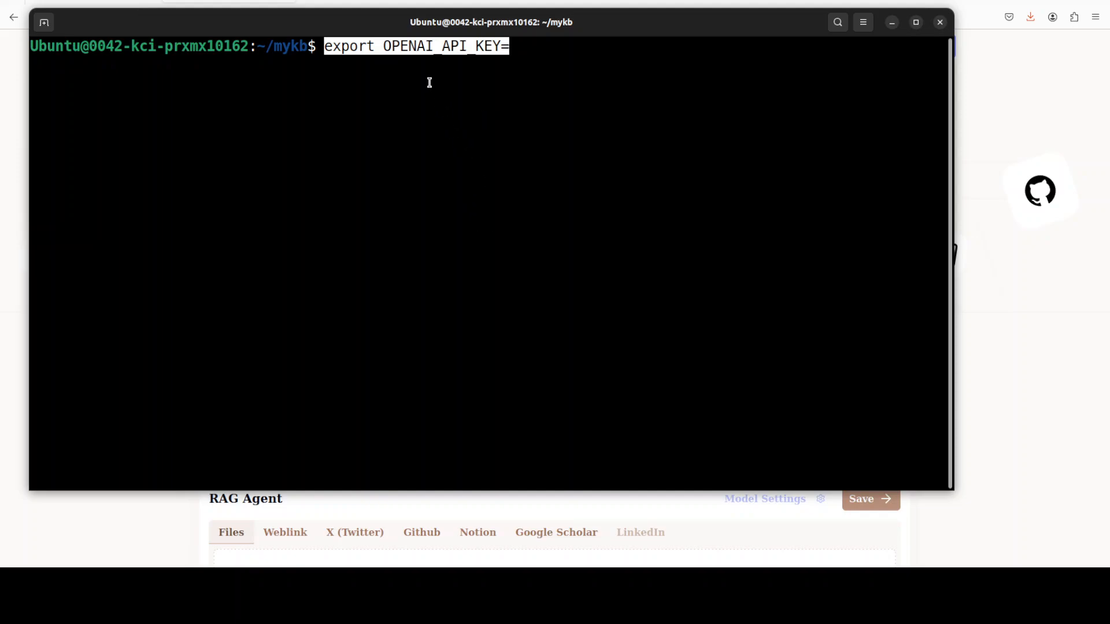
mouse_move(341, 152)
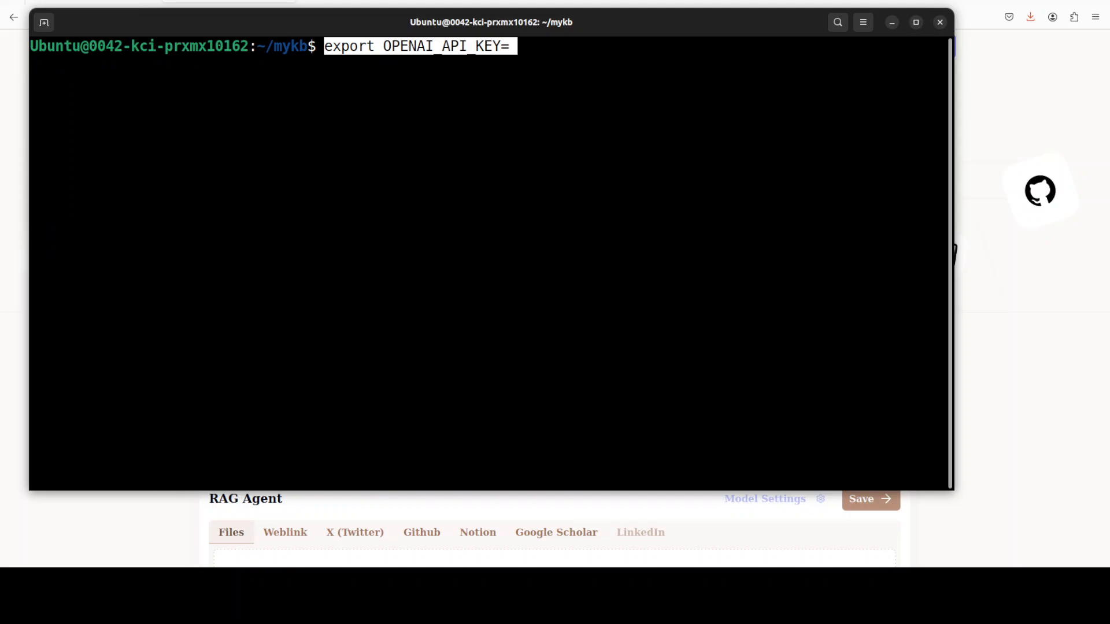
right_click(434, 110)
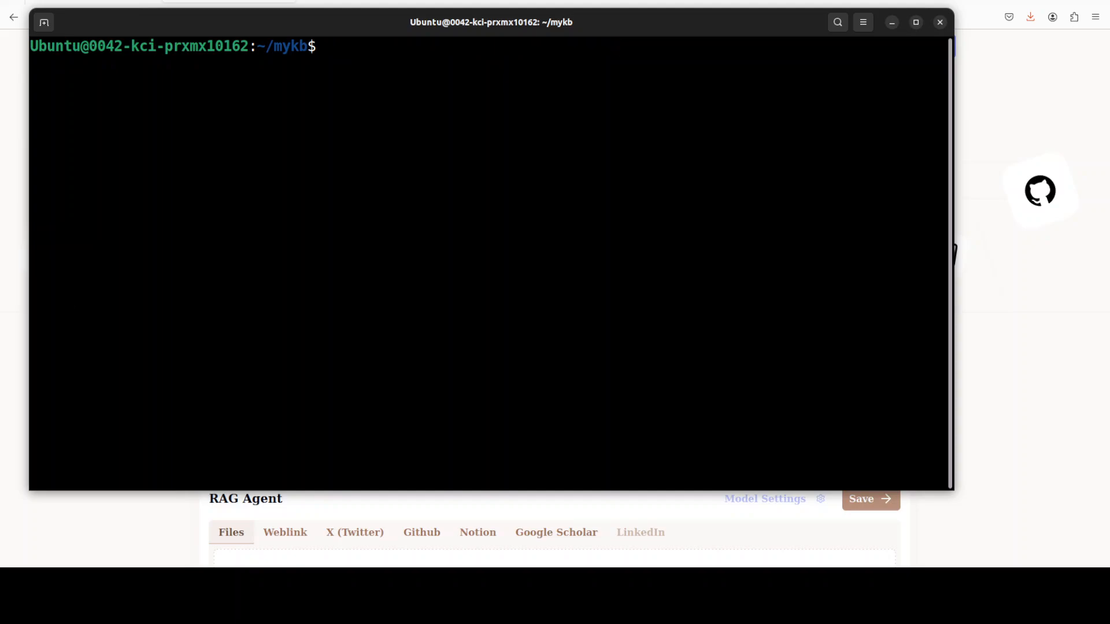
- Run rag init in mykb, list files with ls -ltr, and clear the screen
type("ra")
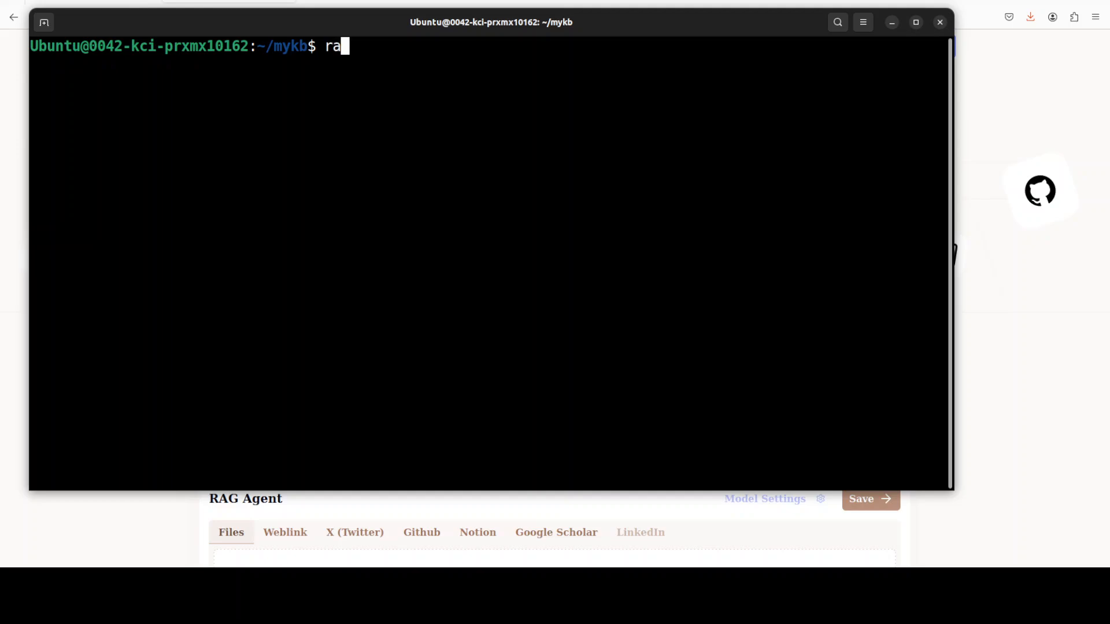
type("g init")
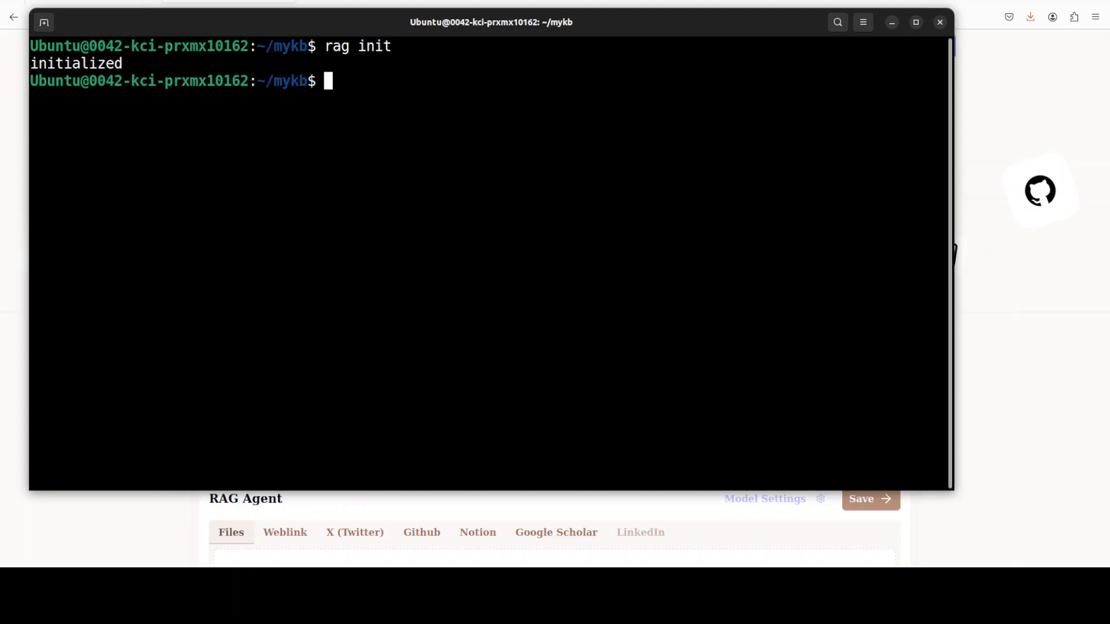
mouse_move(366, 214)
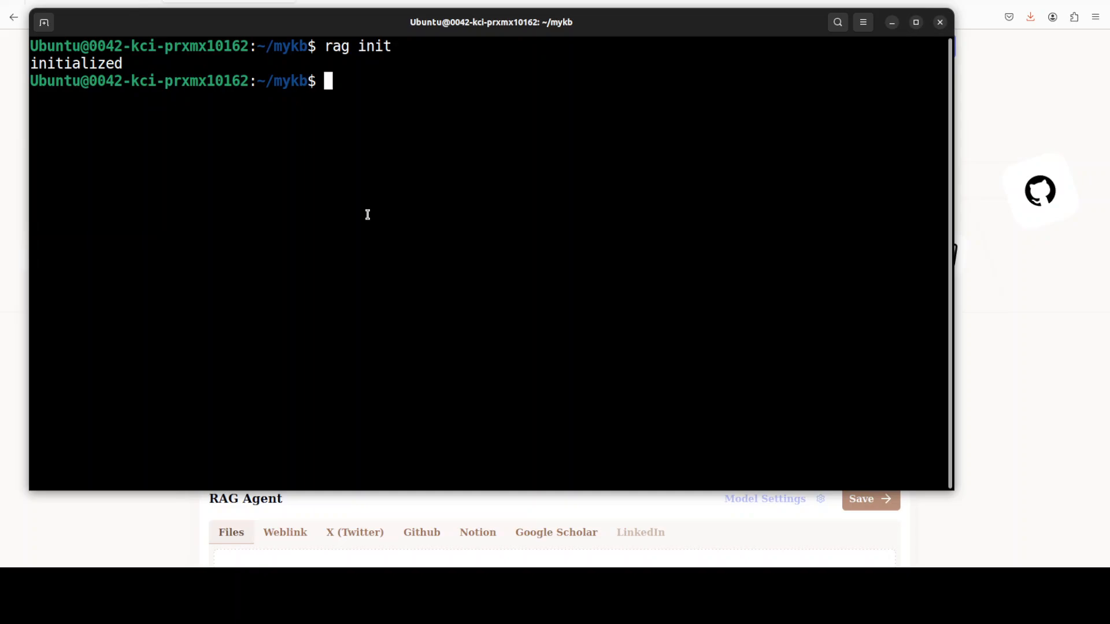
type("ls -ltr")
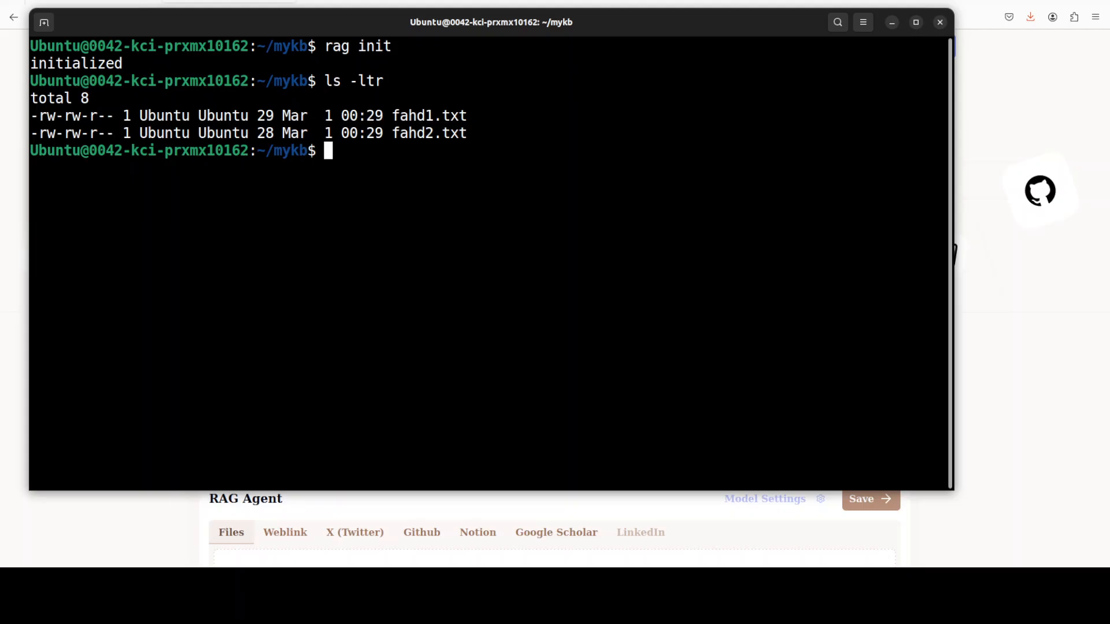
type("clear")
type("rag add --all")
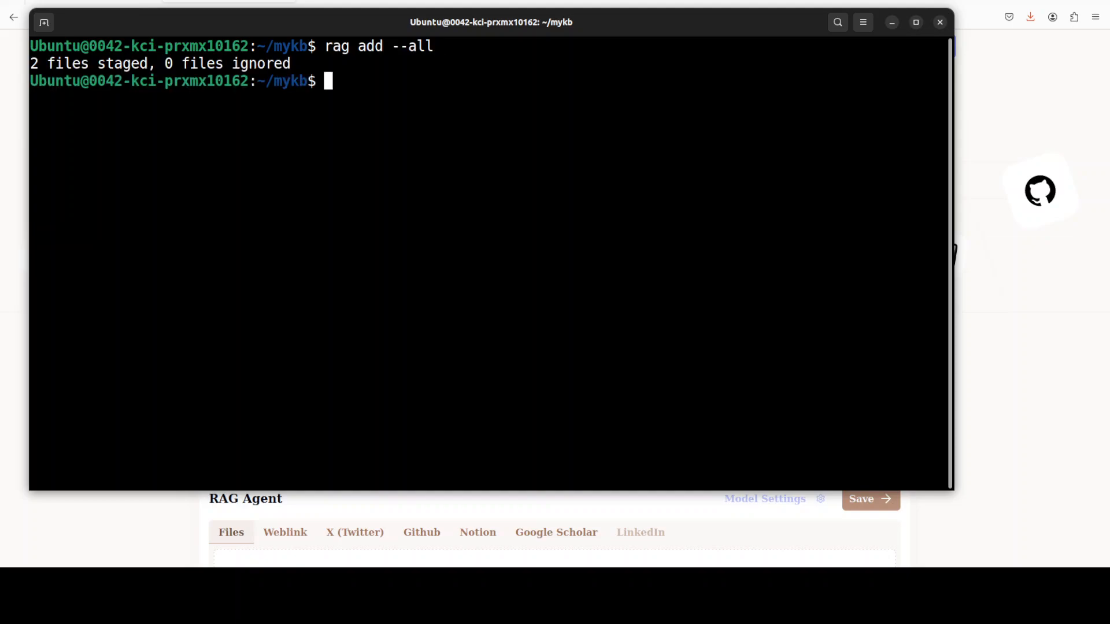
- Paste and run the next rag command, then clear the screen
right_click(432, 196)
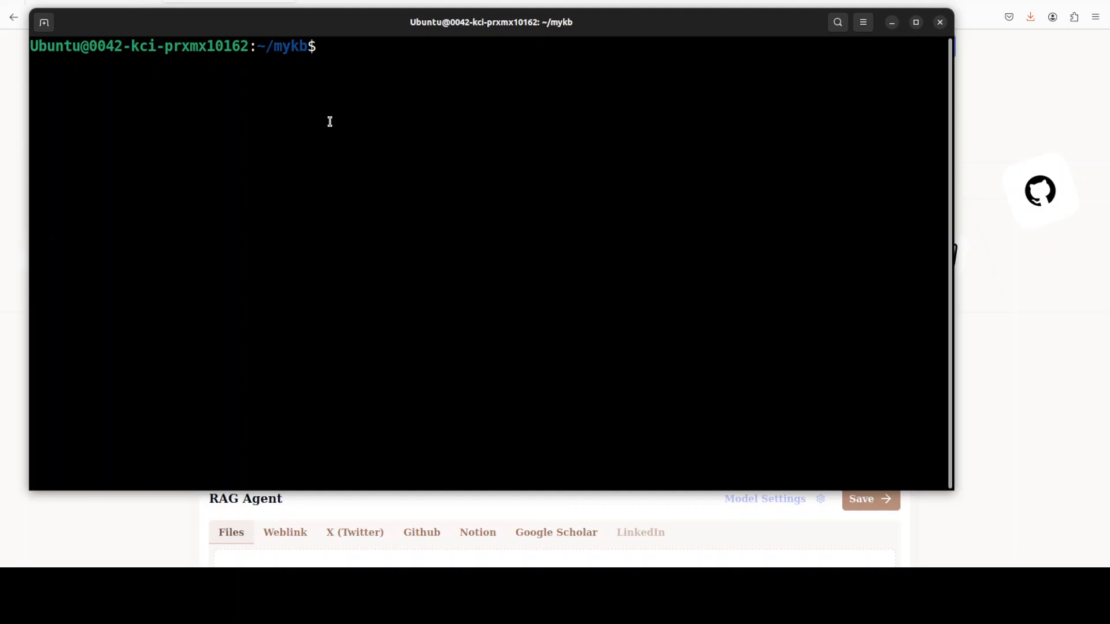
- Run rag query "Who is Fahd Mirza?" and highlight the answer
type("rag query \"Who is Fahd Mirza?\";")
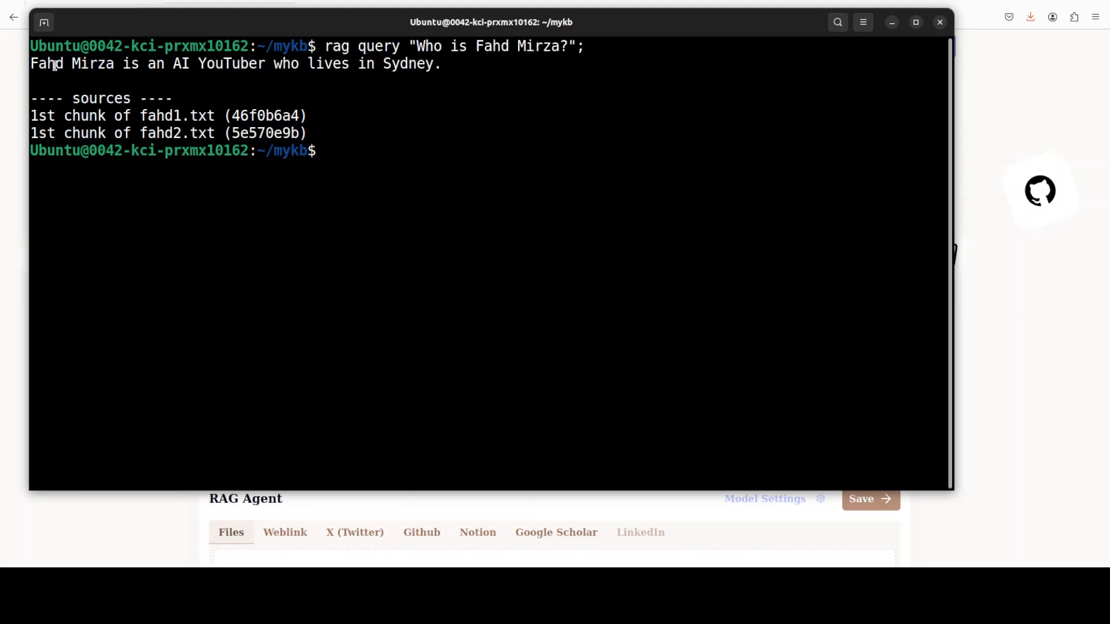
left_click_drag(30, 63, 439, 63)
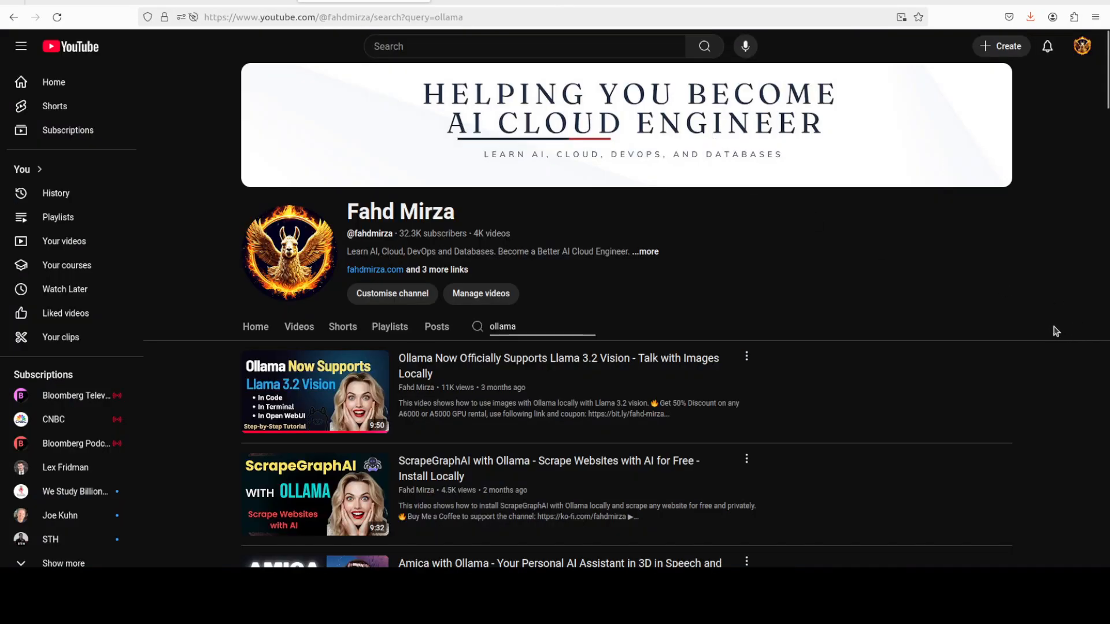
mouse_move(991, 328)
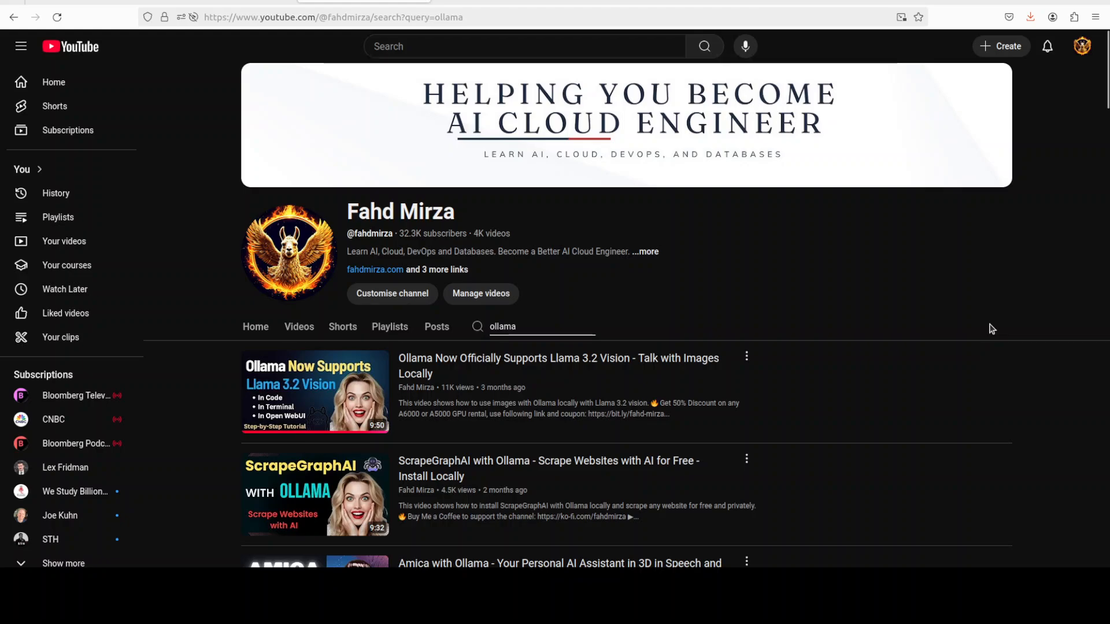
mouse_move(777, 390)
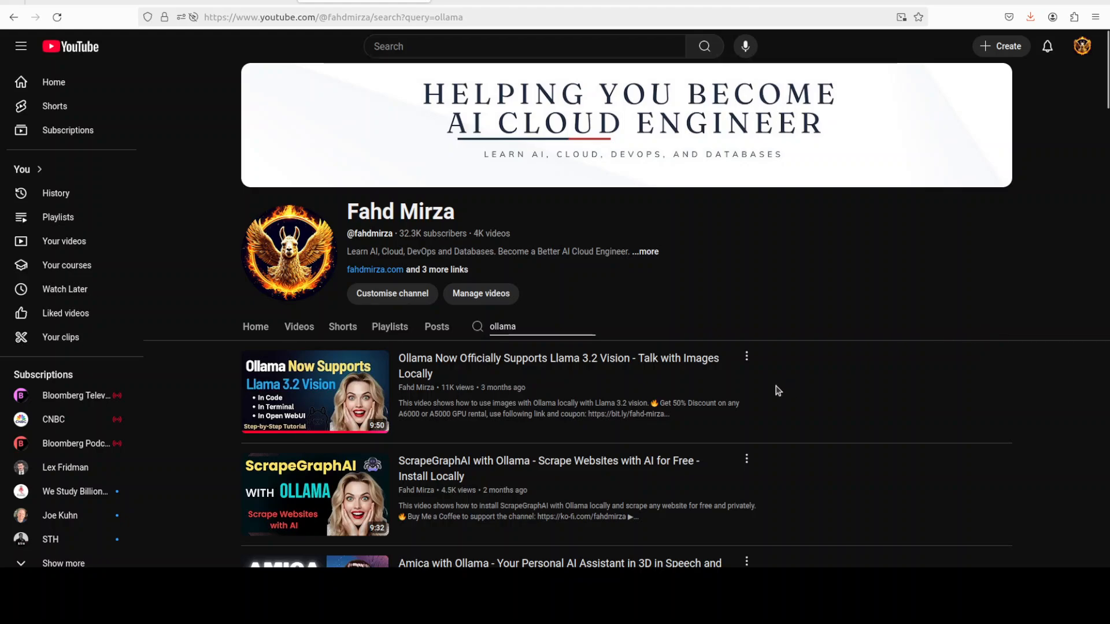